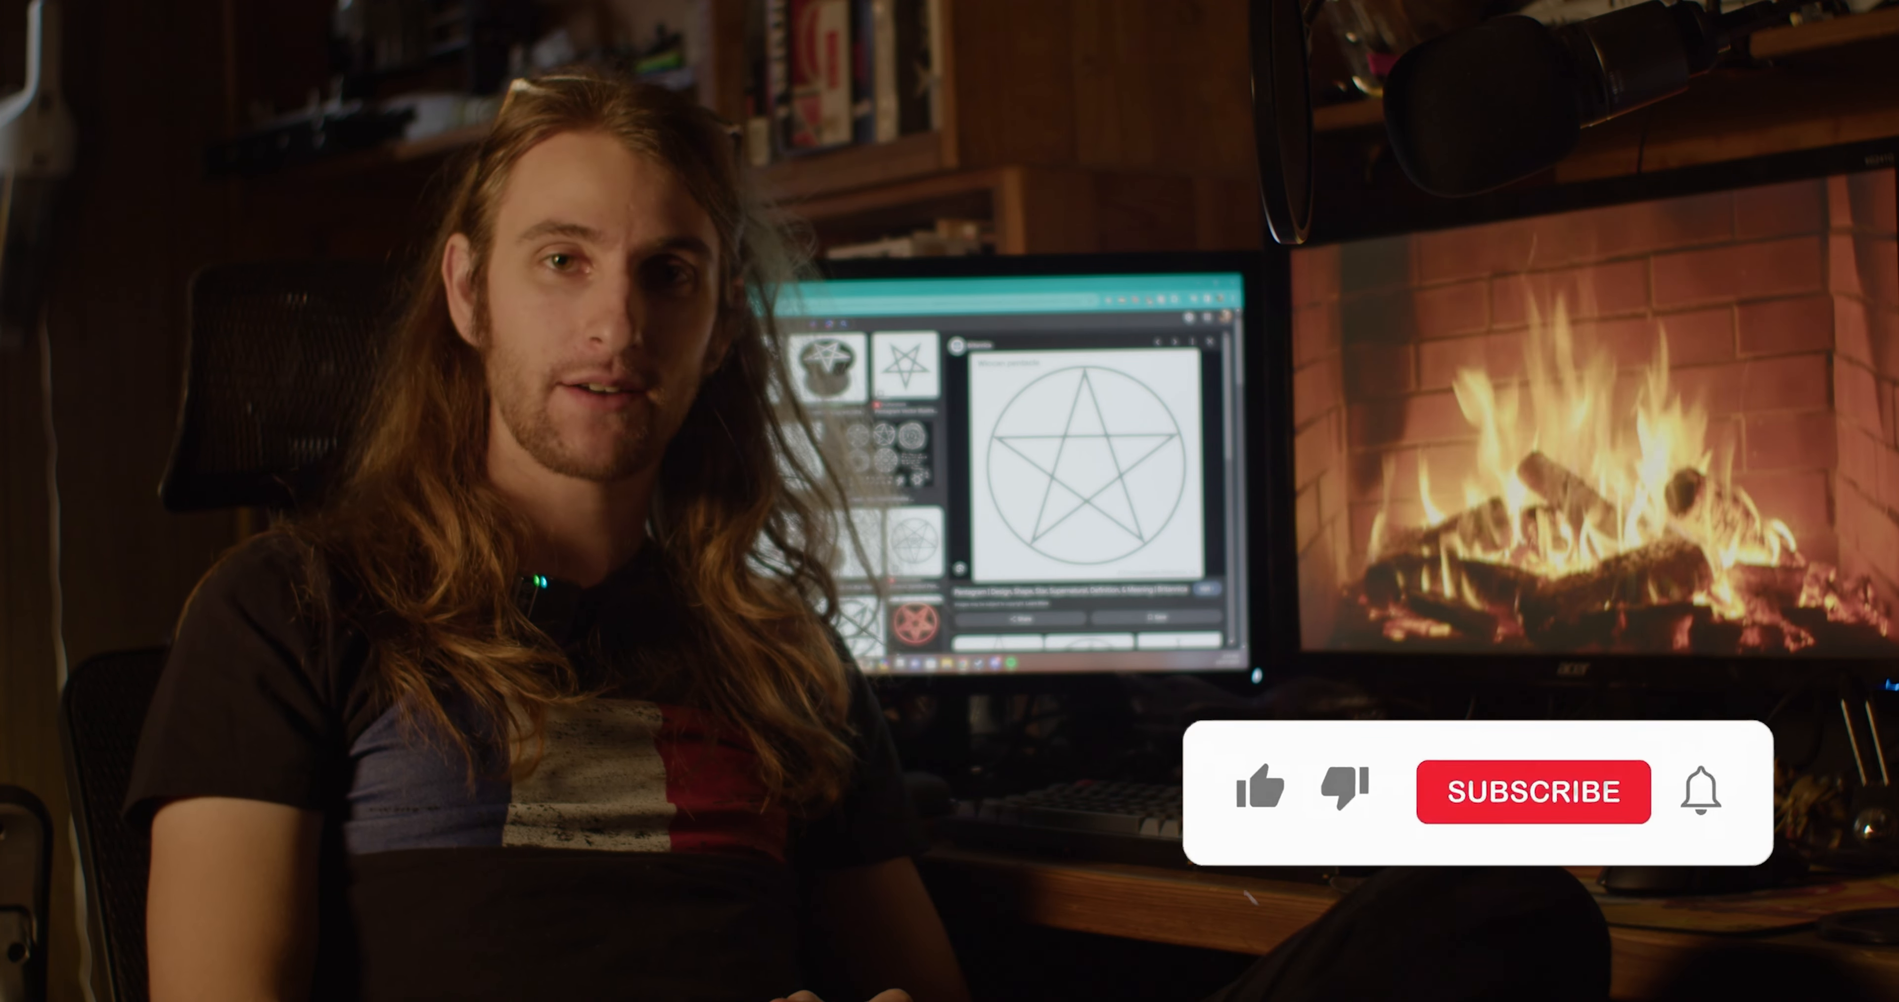
{"action": "left_click", "coordinate": [1532, 791]}
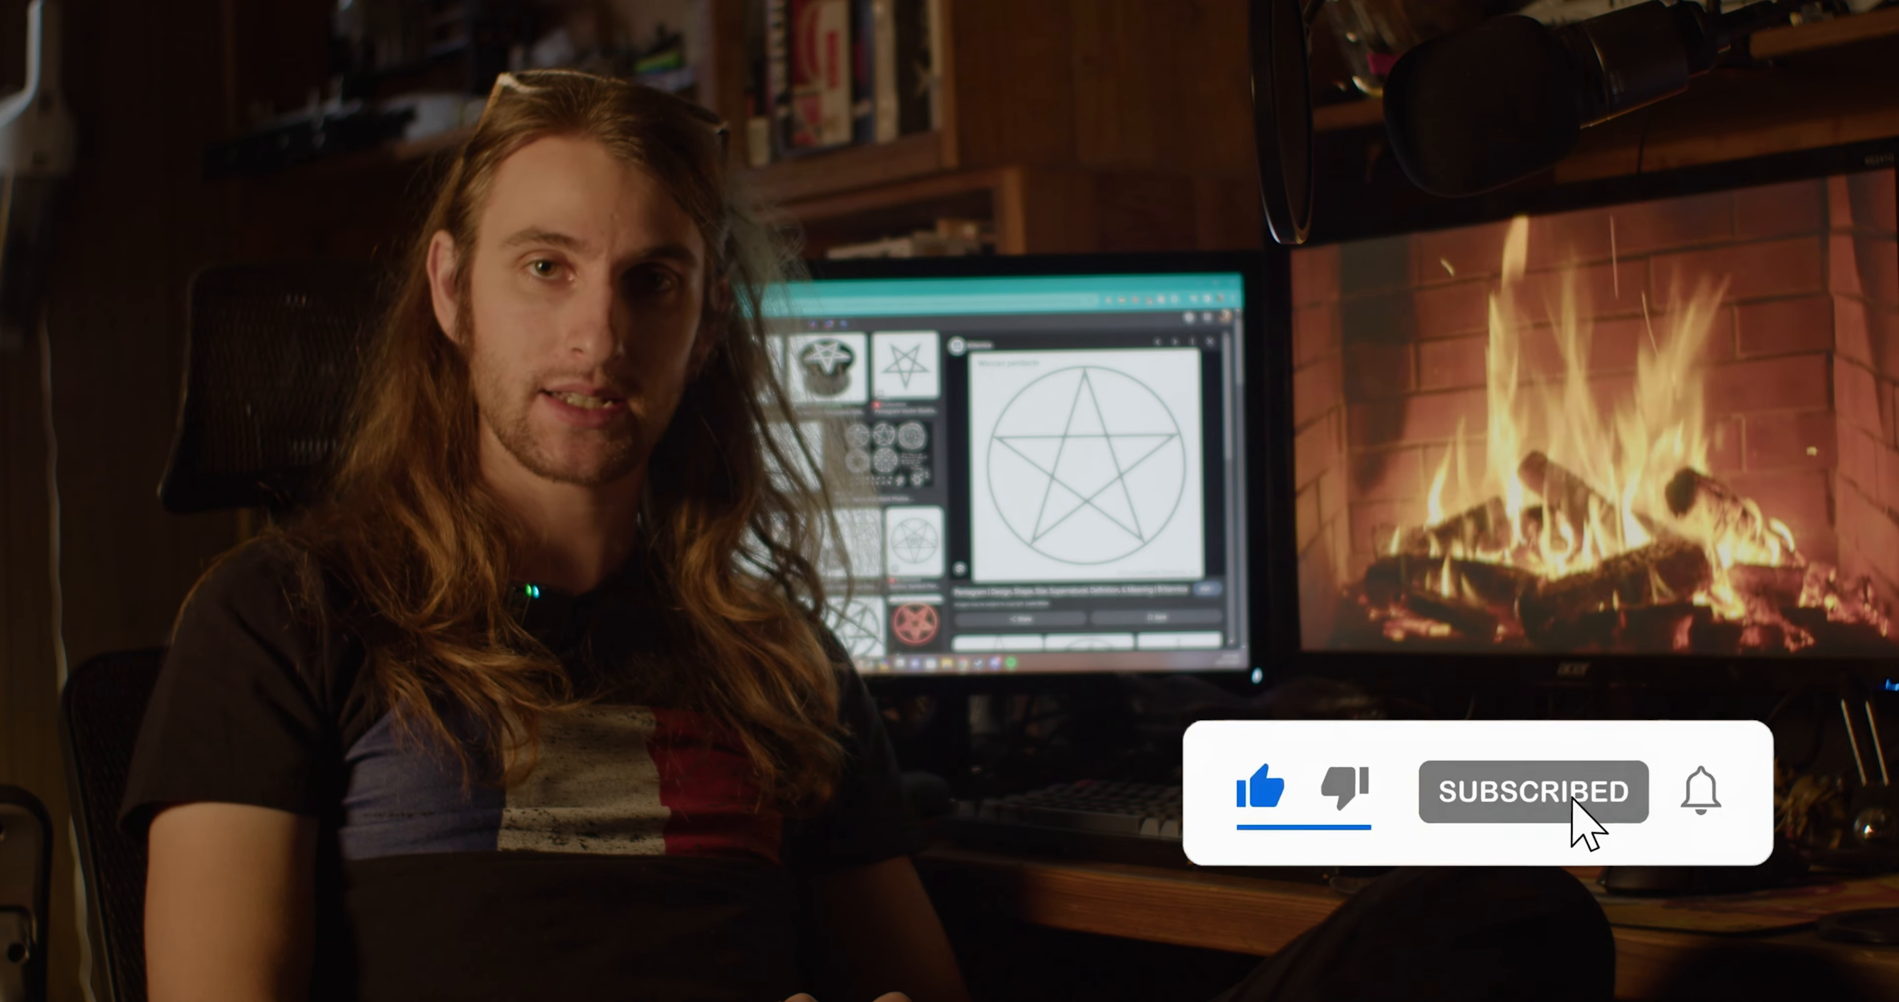